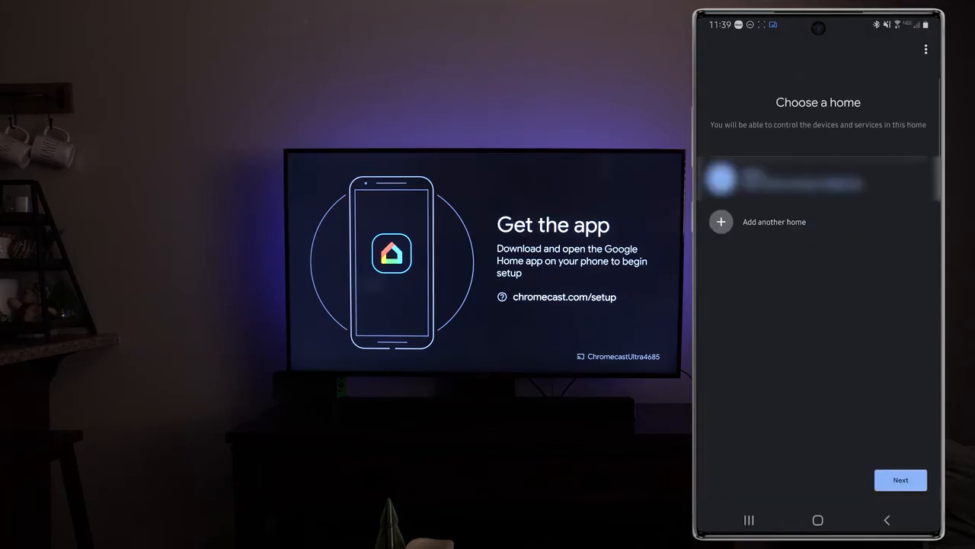
Keep the existing home so Google Home finds the Chromecast Ultra
{"action": "left_click", "coordinate": [901, 479]}
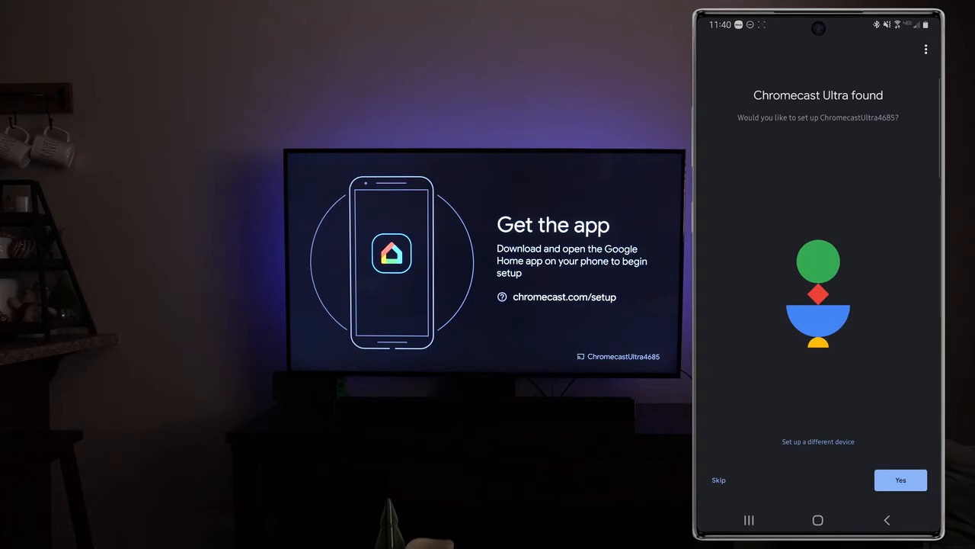
Start setting up ChromecastUltra4685, confirm code M2W8, accept legal terms and answer stats sharing
{"action": "left_click", "coordinate": [901, 480]}
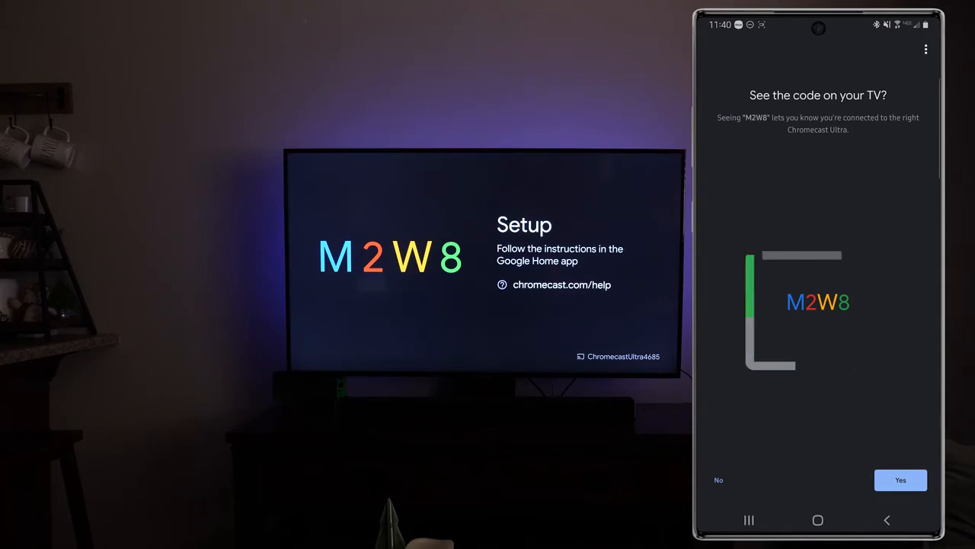
{"action": "left_click", "coordinate": [900, 480]}
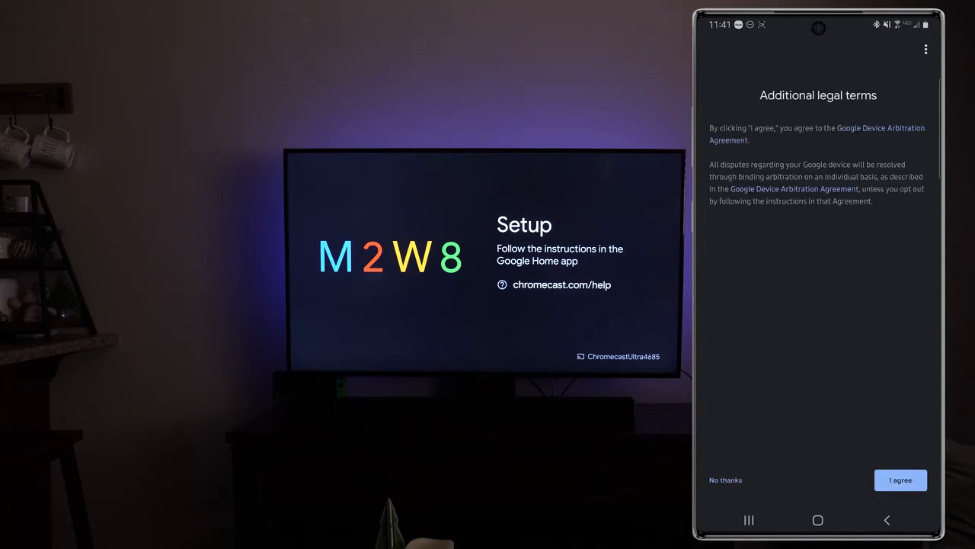
{"action": "left_click", "coordinate": [900, 480]}
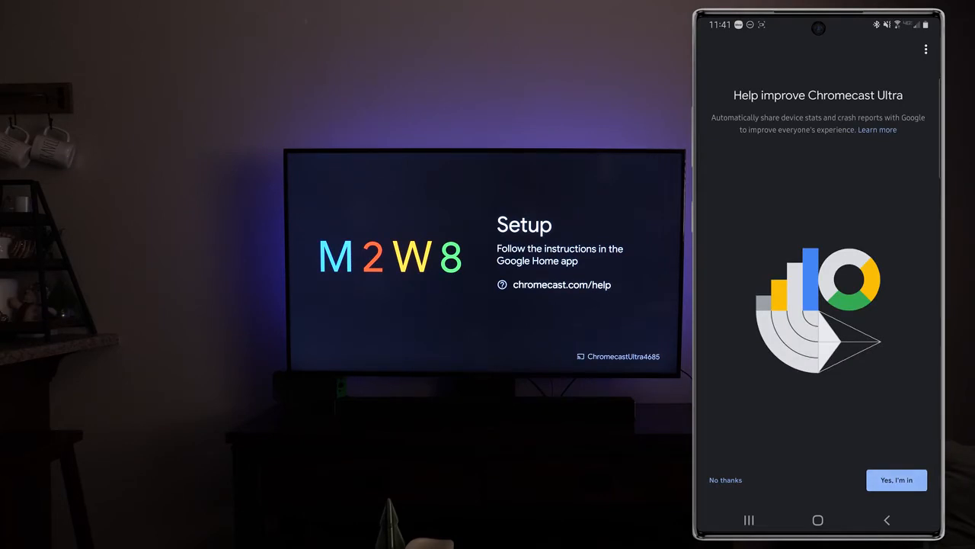
{"action": "left_click", "coordinate": [896, 479]}
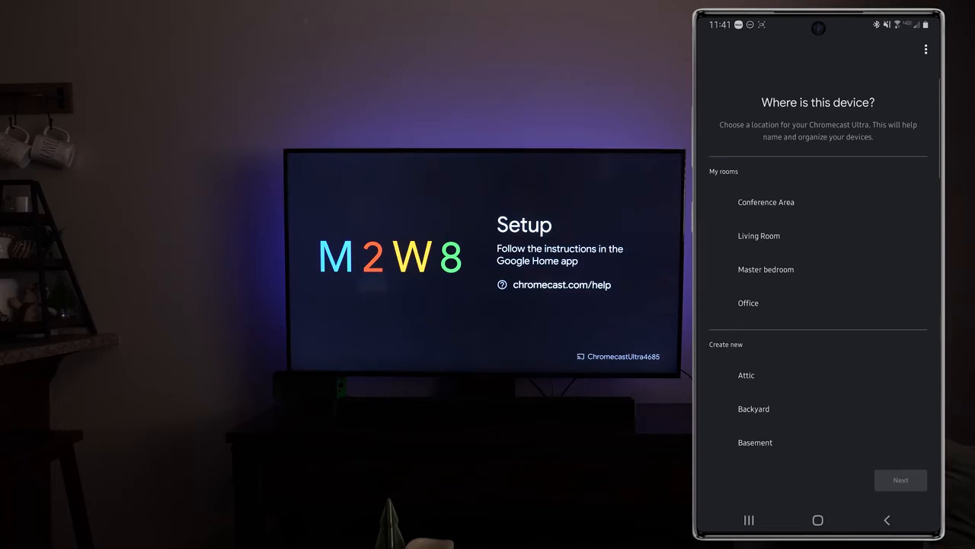
Set Living Room as the Chromecast Ultra's location and continue to Wi-Fi selection
{"action": "scroll", "scroll_direction": "down", "scroll_amount": 3}
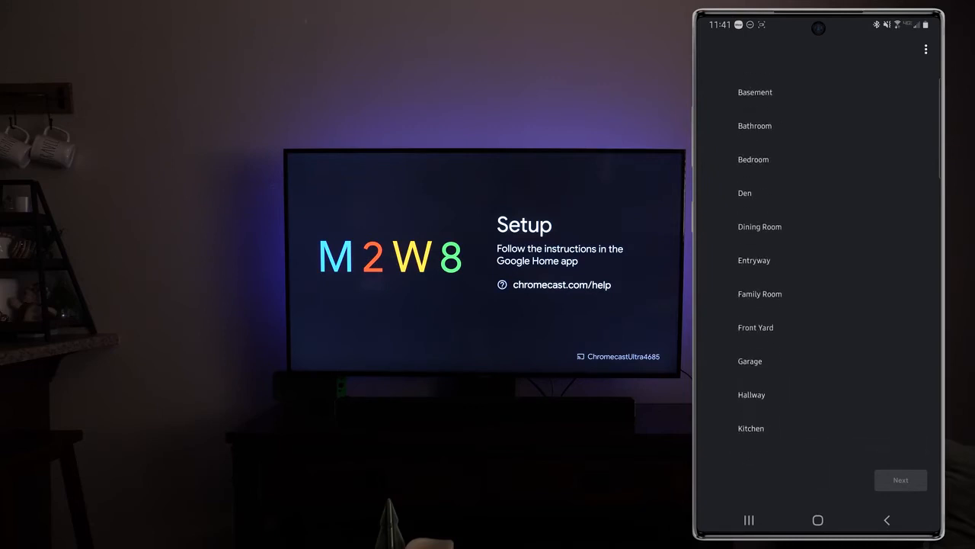
{"action": "scroll", "scroll_direction": "down", "scroll_amount": 3}
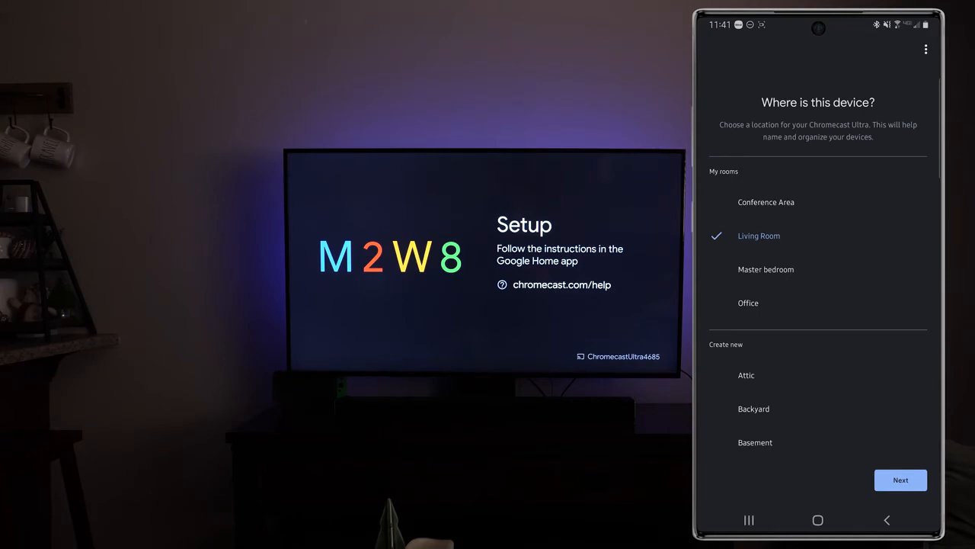
{"action": "left_click", "coordinate": [900, 479]}
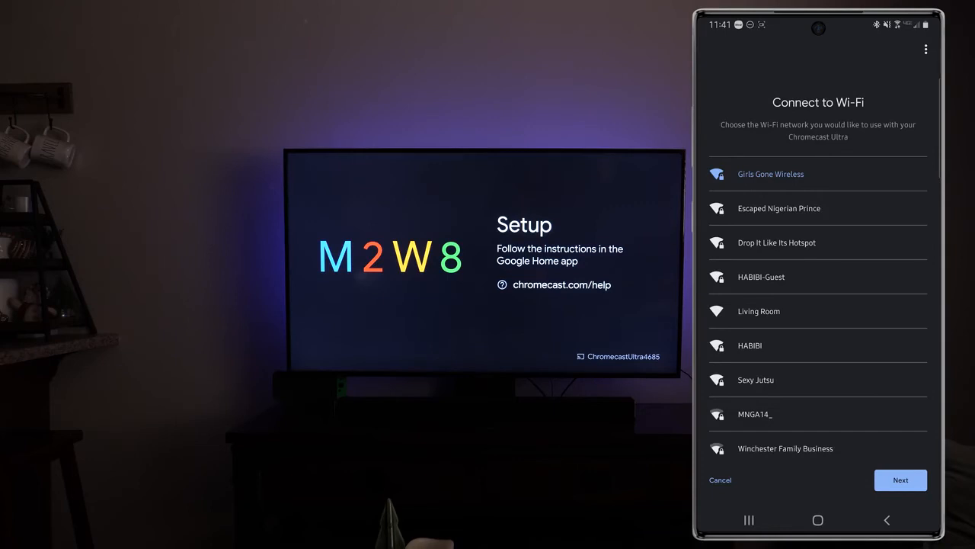
Connect to Girls Gone Wireless with the saved password, without remembering it for future devices
{"action": "left_click", "coordinate": [770, 173]}
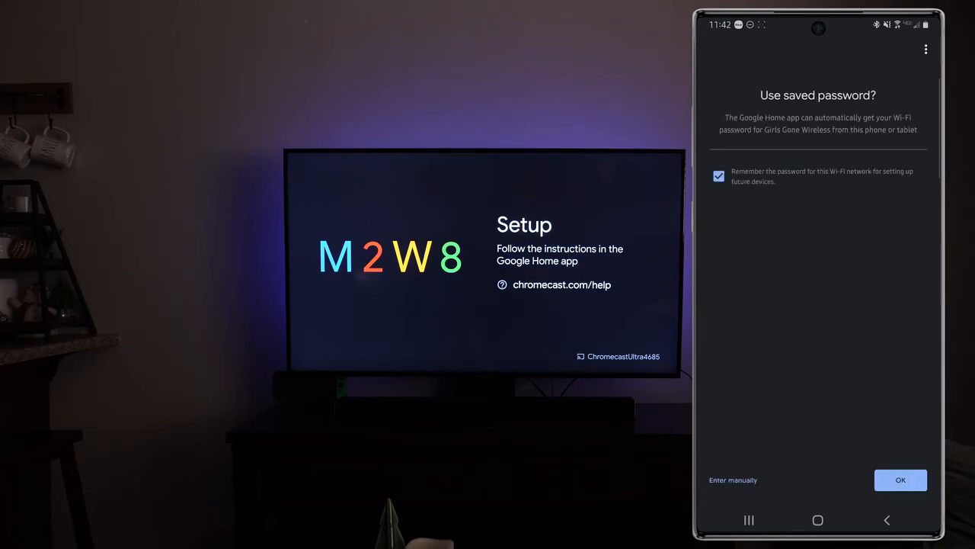
{"action": "left_click", "coordinate": [718, 176]}
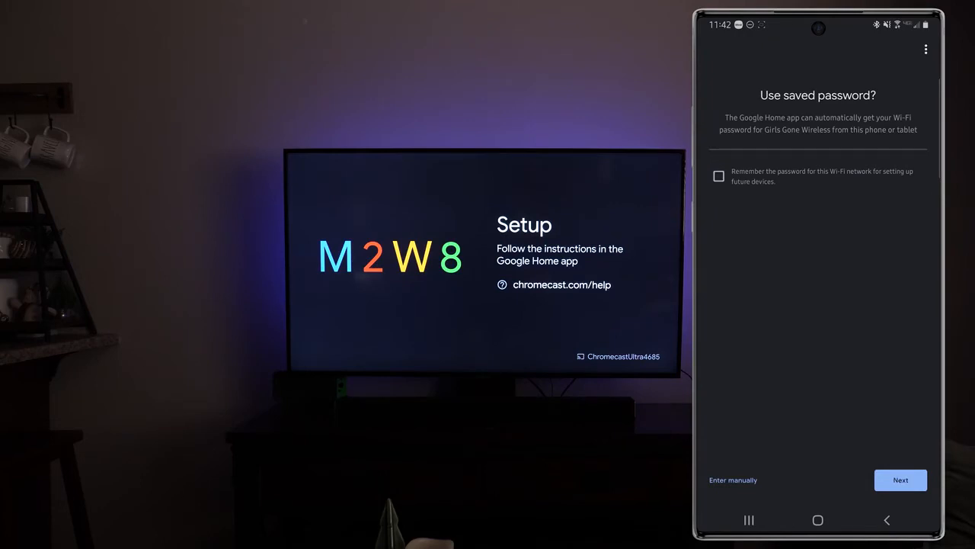
{"action": "left_click", "coordinate": [900, 479]}
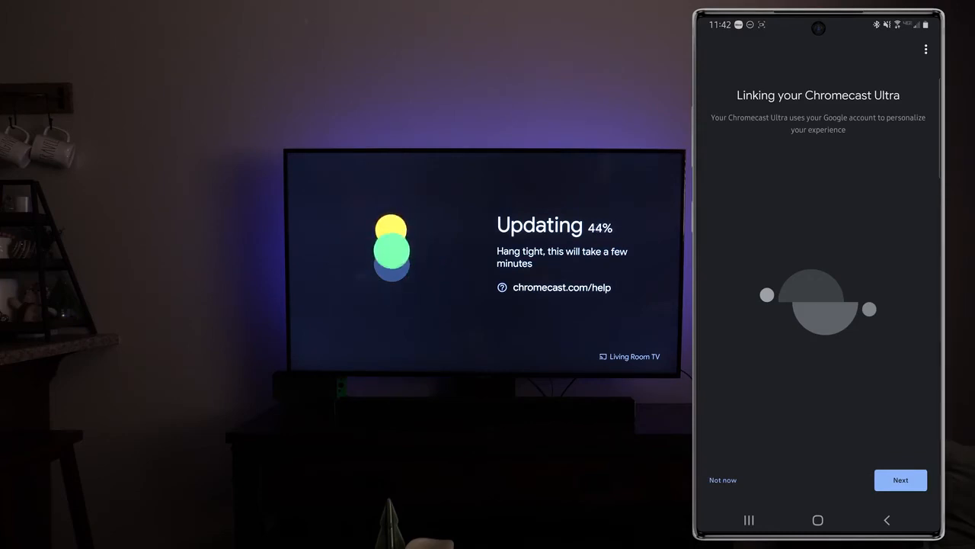
Pass account linking and Assistant info, decline YouTube Premium, radio and live TV services
{"action": "left_click", "coordinate": [901, 480]}
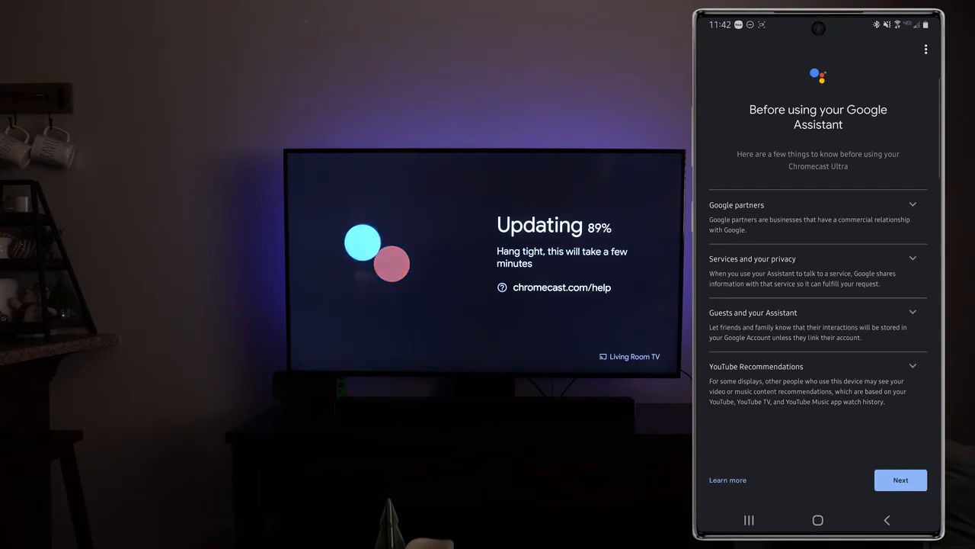
{"action": "left_click", "coordinate": [900, 480]}
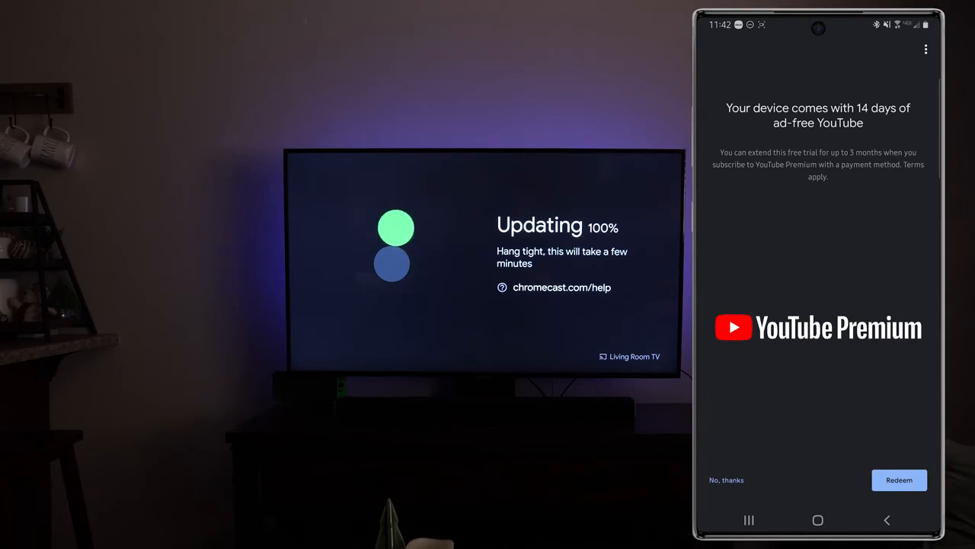
{"action": "left_click", "coordinate": [725, 479]}
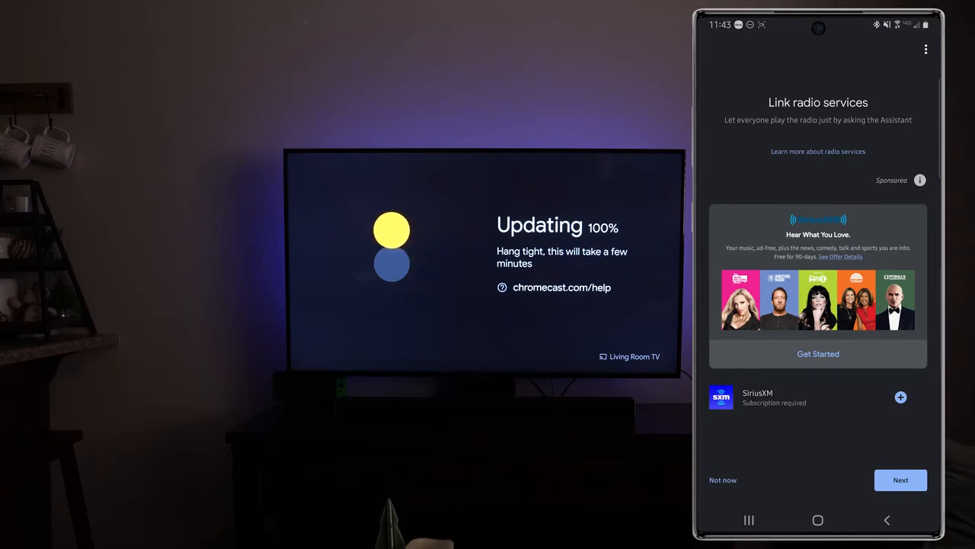
{"action": "left_click", "coordinate": [900, 479]}
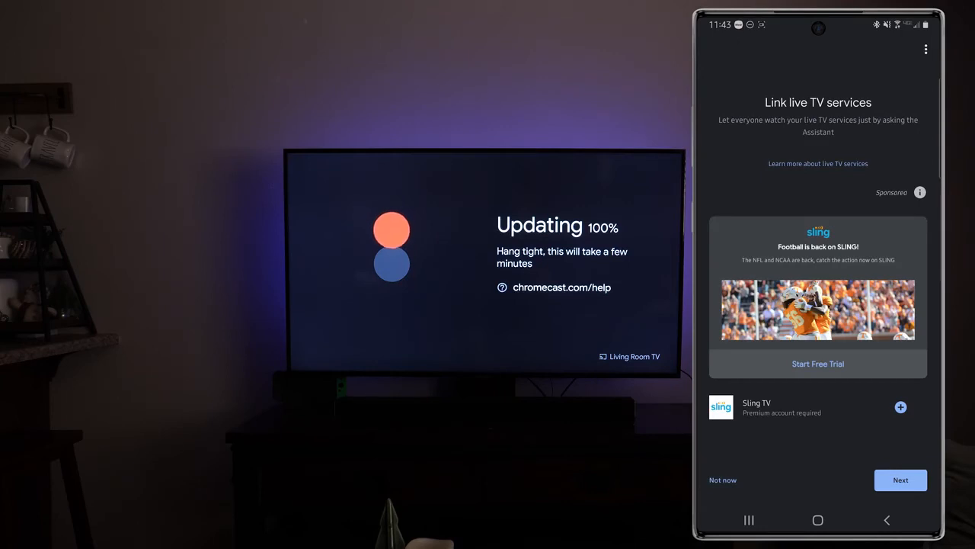
{"action": "left_click", "coordinate": [900, 480]}
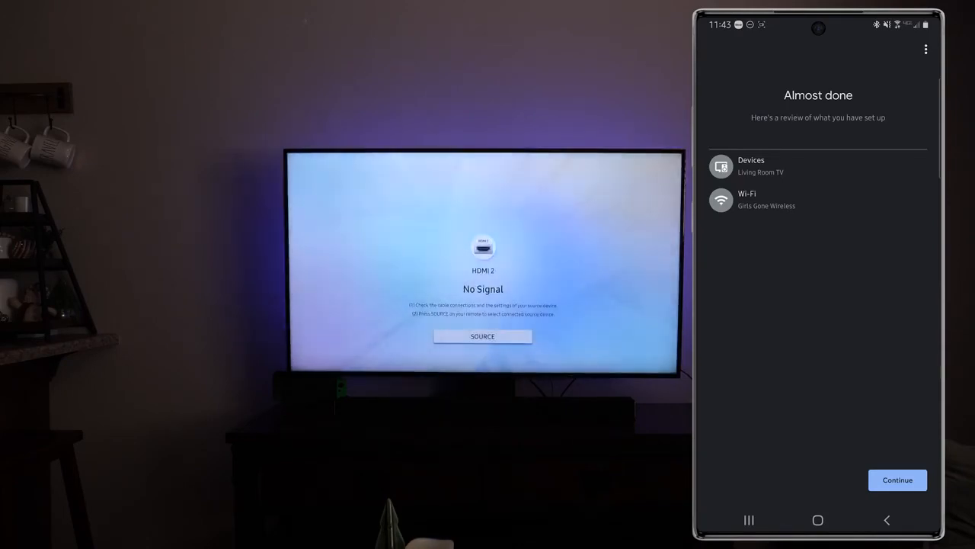
Finish the Almost done review so Living Room TV appears on the Google Home screen
{"action": "left_click", "coordinate": [897, 480]}
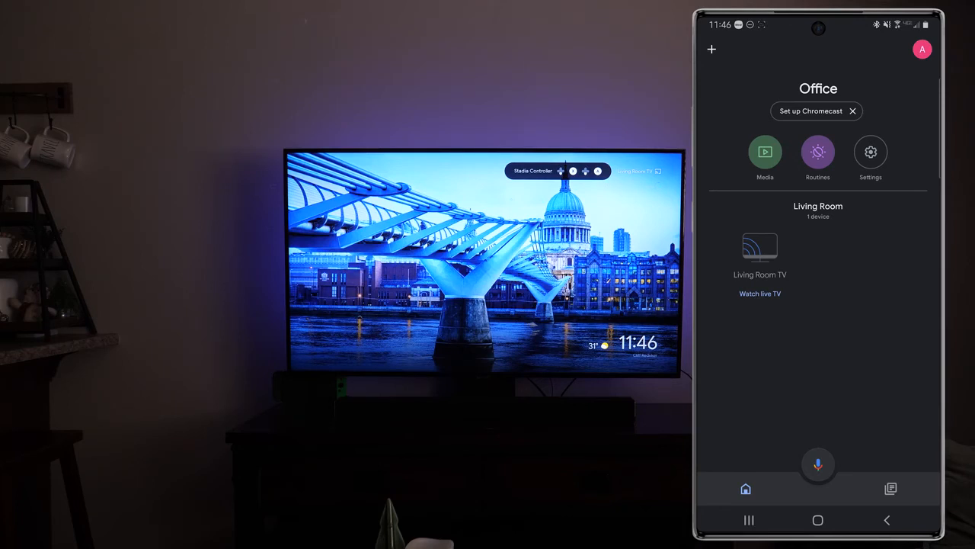
{"action": "left_click", "coordinate": [852, 111]}
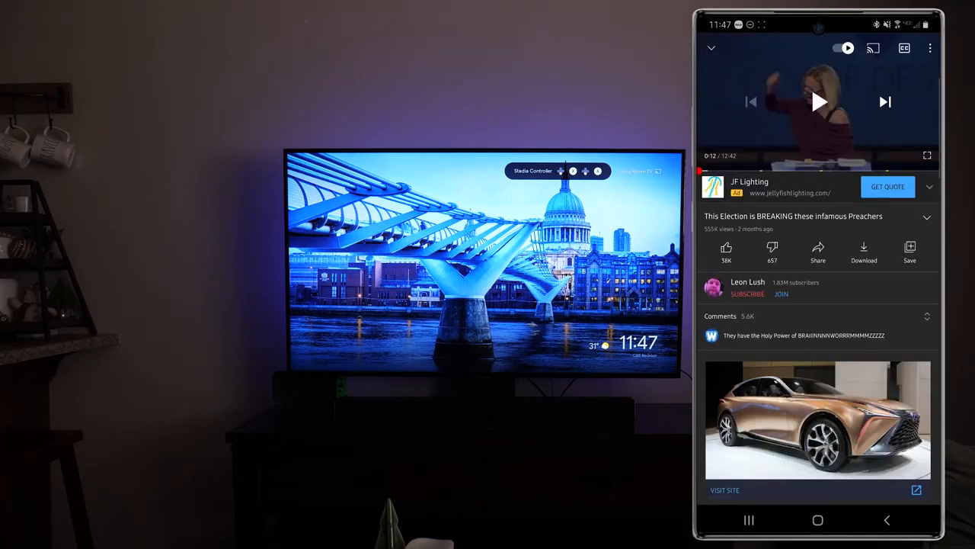
Start the video and cast it to Living Room TV from the cast destinations list
{"action": "left_click", "coordinate": [818, 101]}
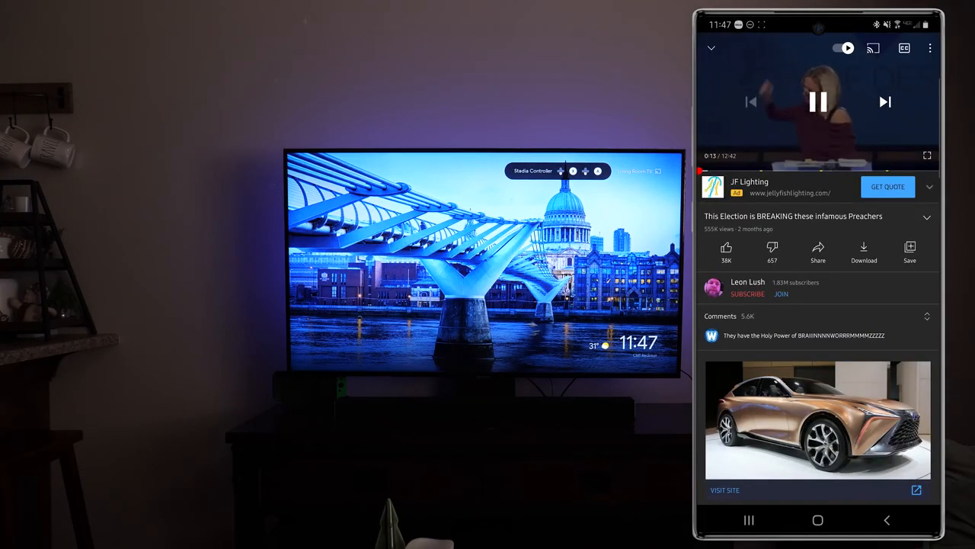
{"action": "left_click", "coordinate": [817, 101]}
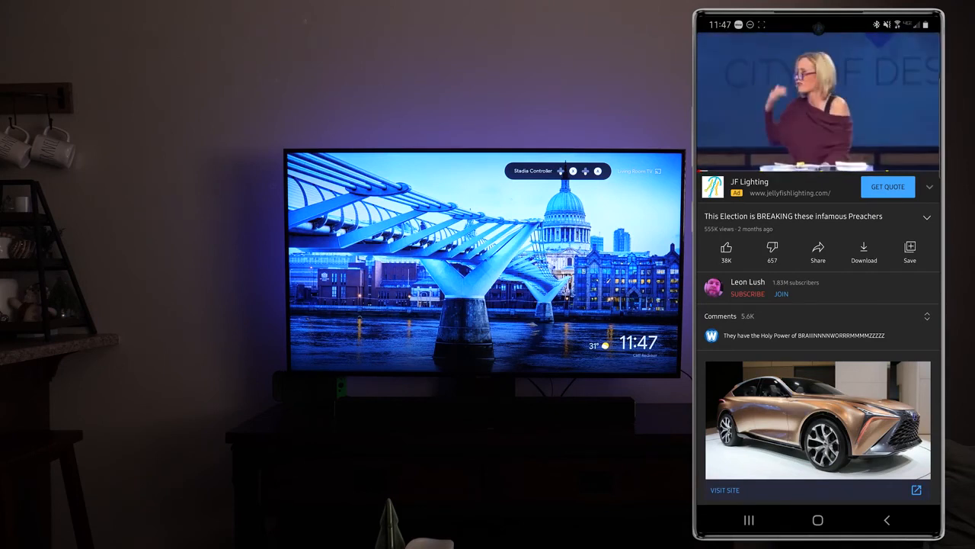
{"action": "left_click", "coordinate": [817, 101]}
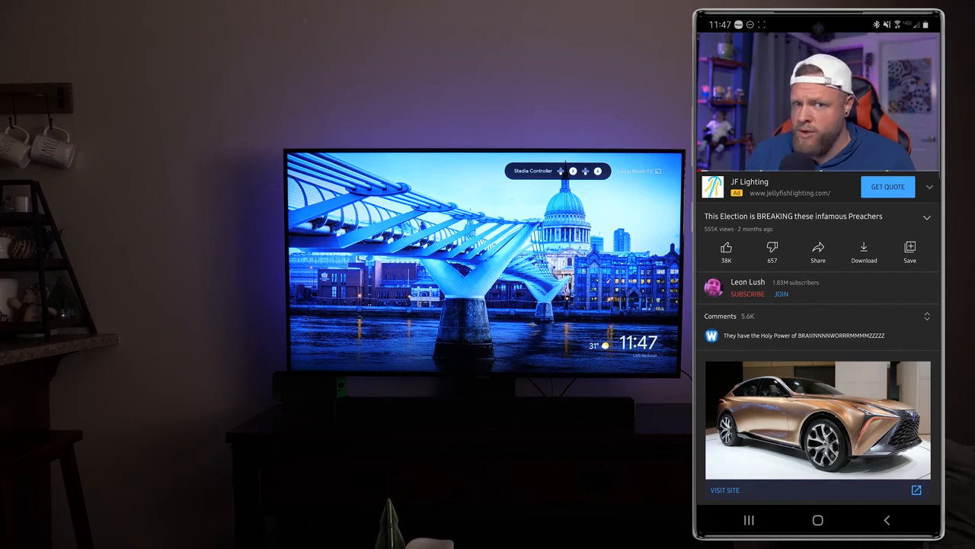
{"action": "left_click", "coordinate": [873, 48]}
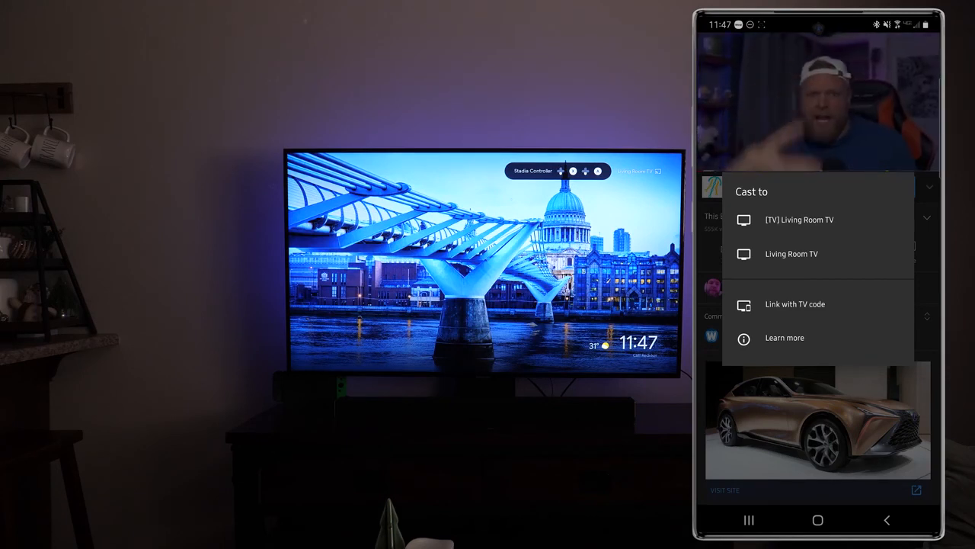
{"action": "left_click", "coordinate": [791, 254]}
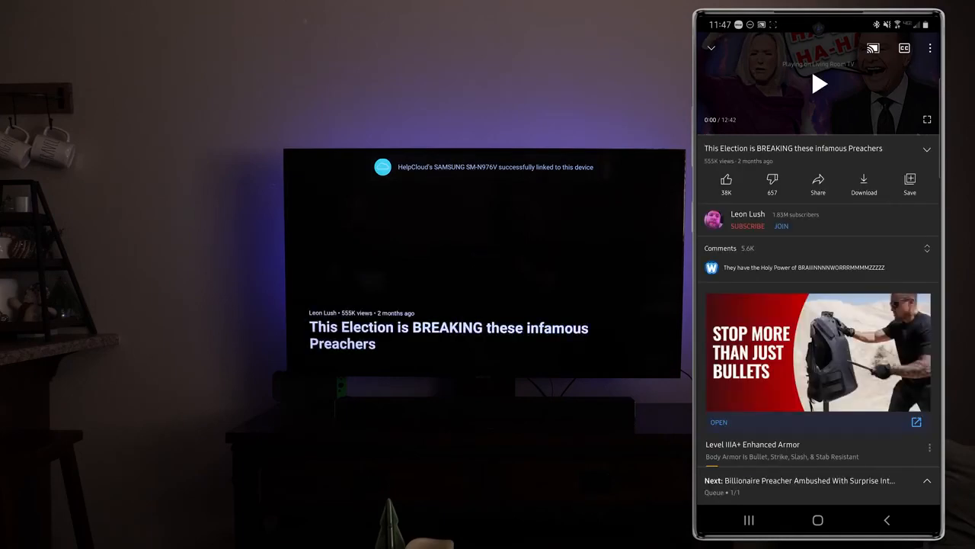
Start playback on the TV and bring up the Living Room TV casting controls
{"action": "left_click", "coordinate": [819, 84]}
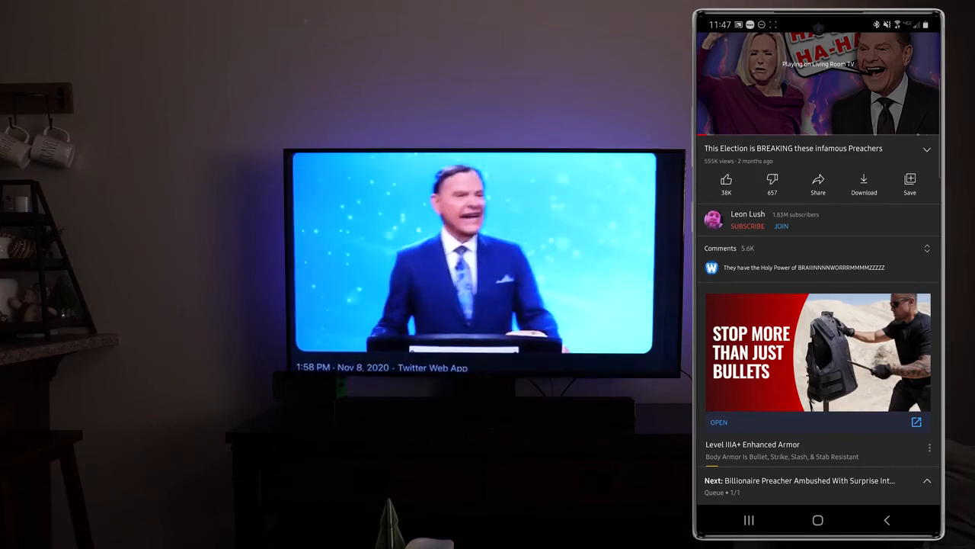
{"action": "left_click", "coordinate": [818, 83]}
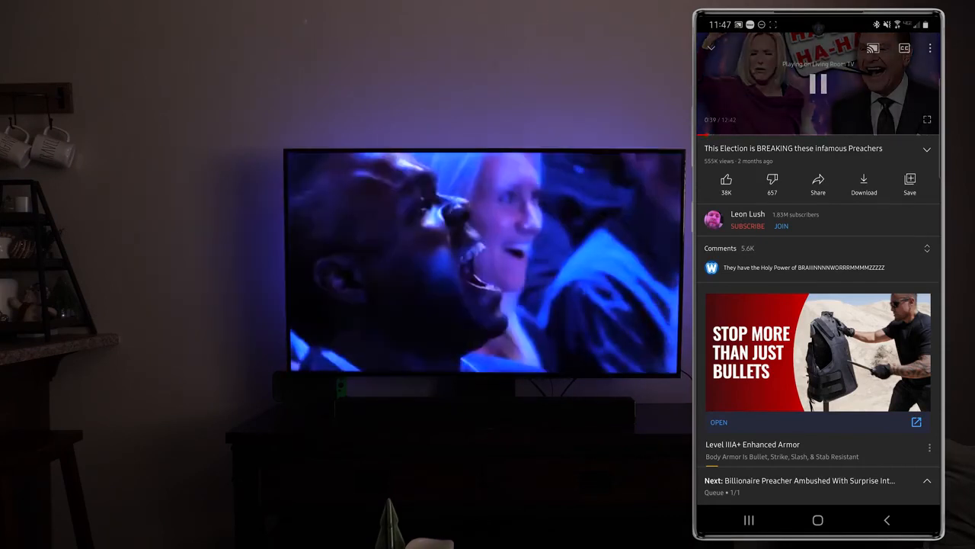
{"action": "left_click", "coordinate": [873, 48]}
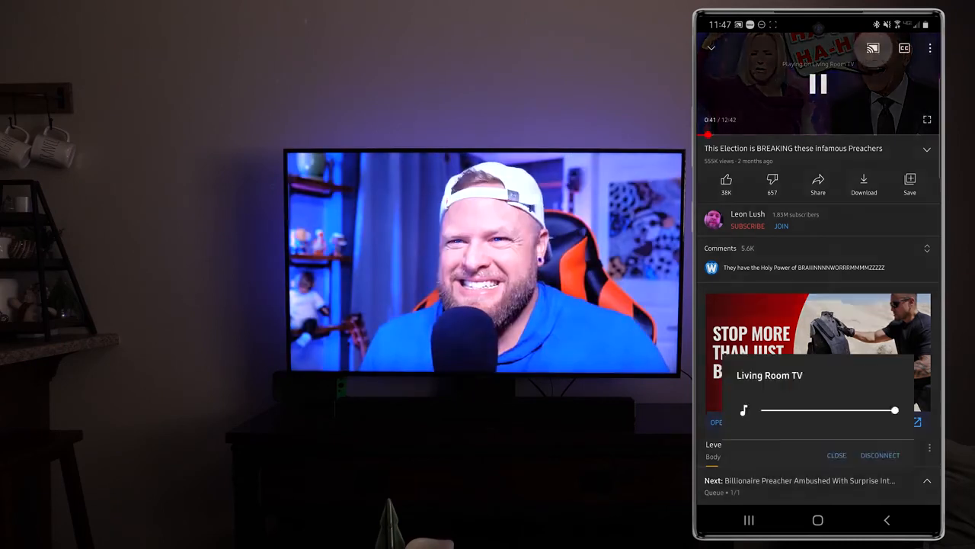